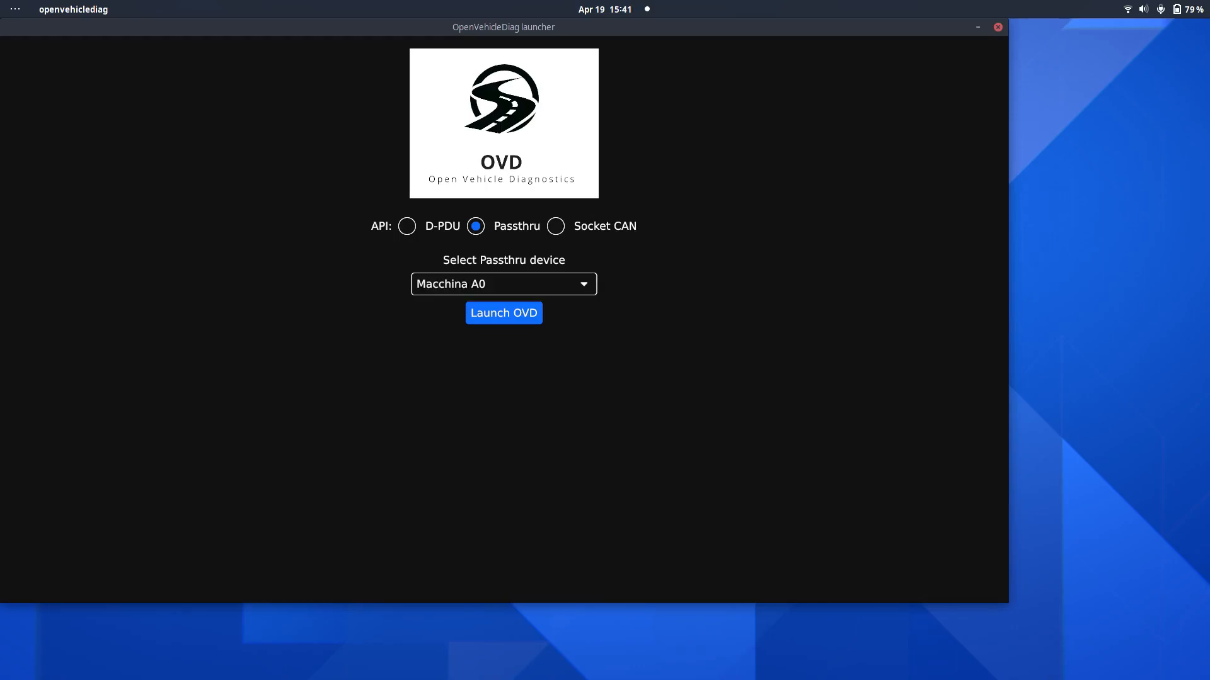
# Launch OpenVehicleDiag on the Macchina A0 passthru and open the CAN Analyzer tracer
pyautogui.click(502, 313)
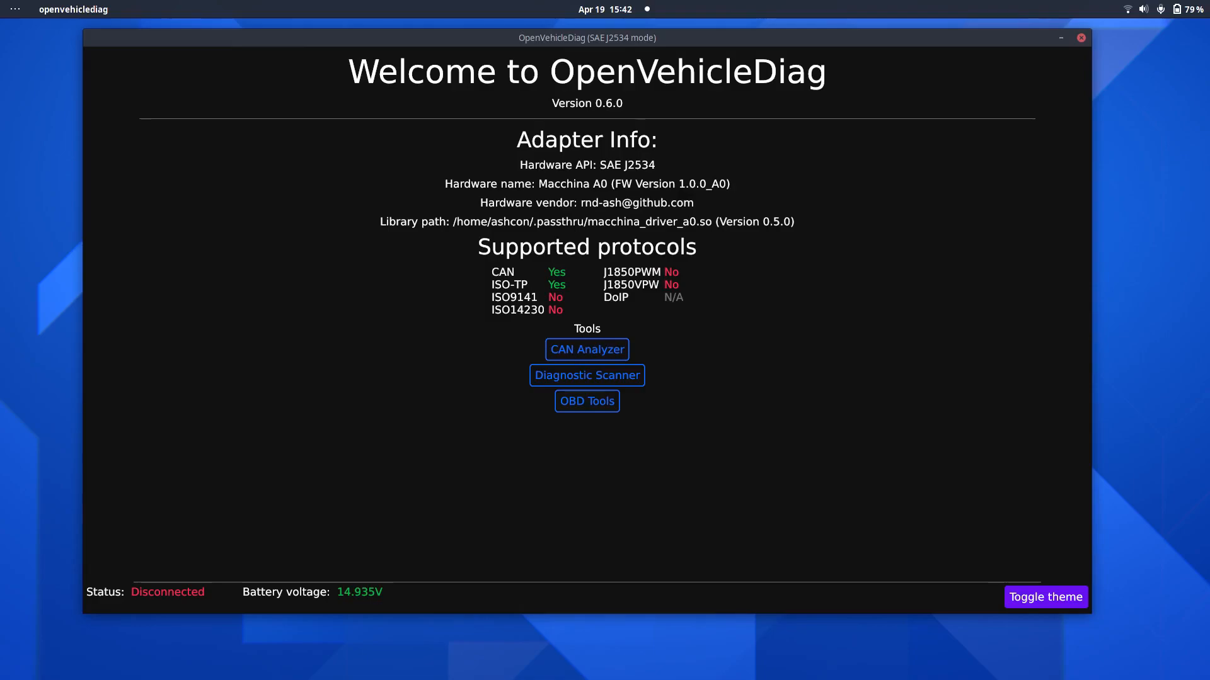
pyautogui.click(586, 350)
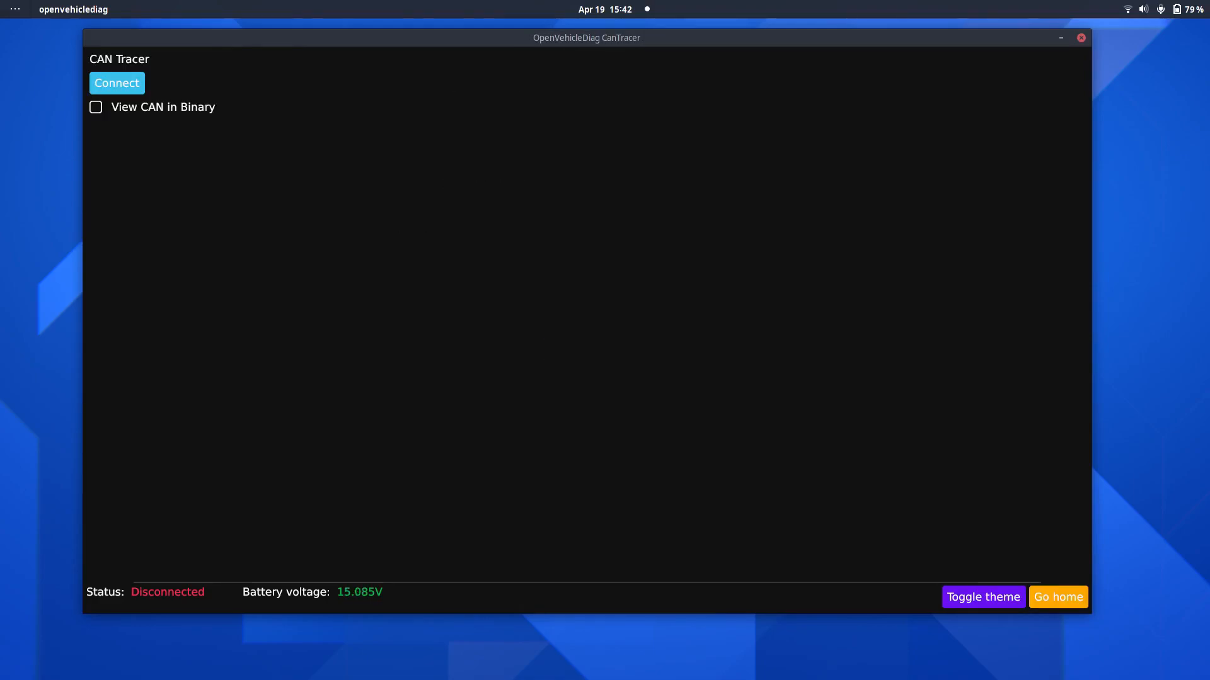
# Connect the CAN Tracer to view live frames, then switch to the Diagnostic Scanner
pyautogui.click(117, 82)
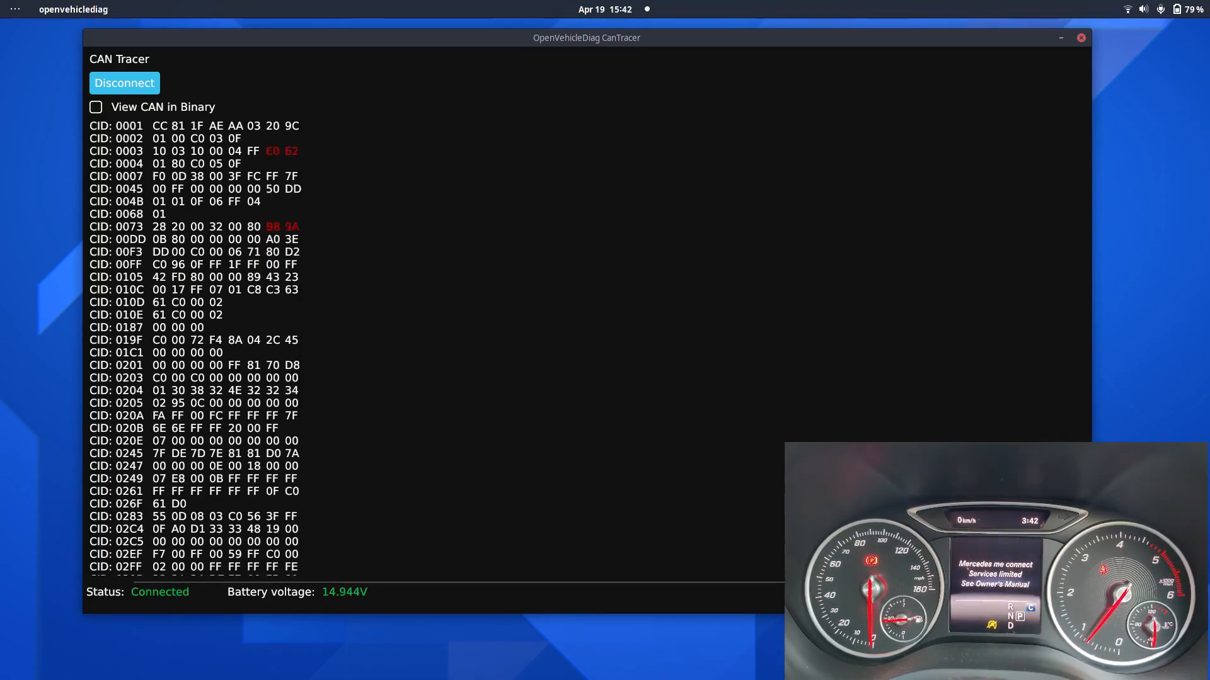
pyautogui.click(124, 82)
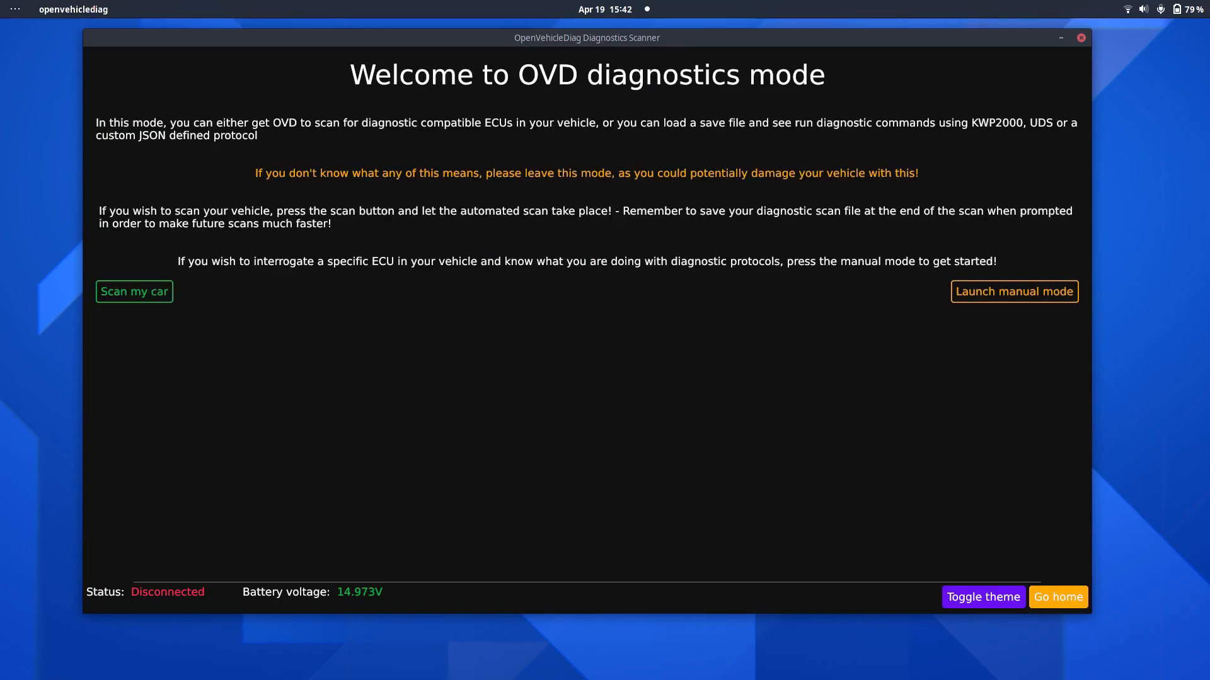
# Start manual mode and load IC172.json to connect to the instrument cluster
pyautogui.click(1013, 291)
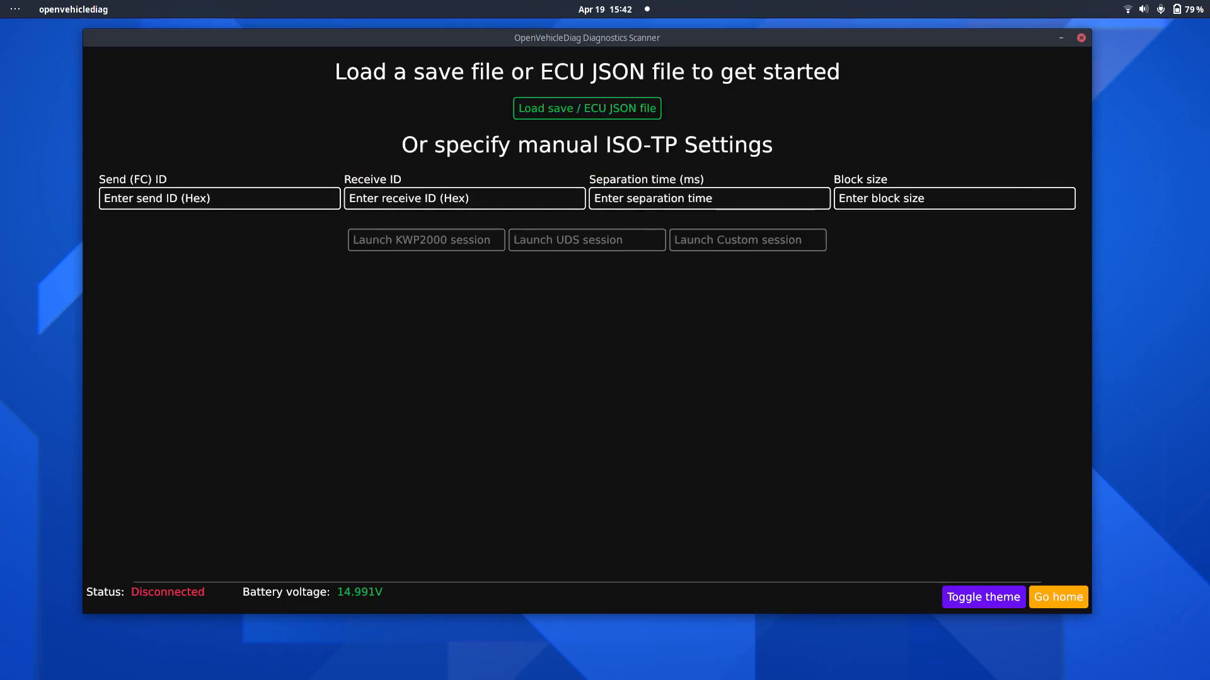
pyautogui.click(586, 107)
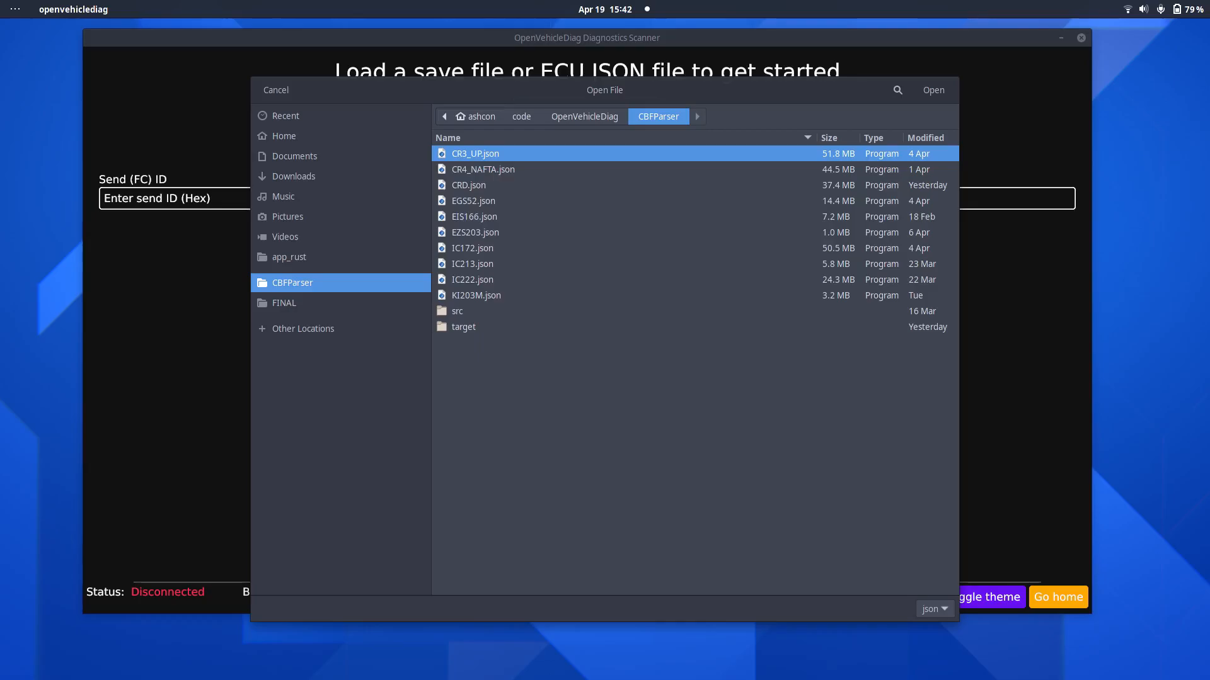
pyautogui.doubleClick(471, 248)
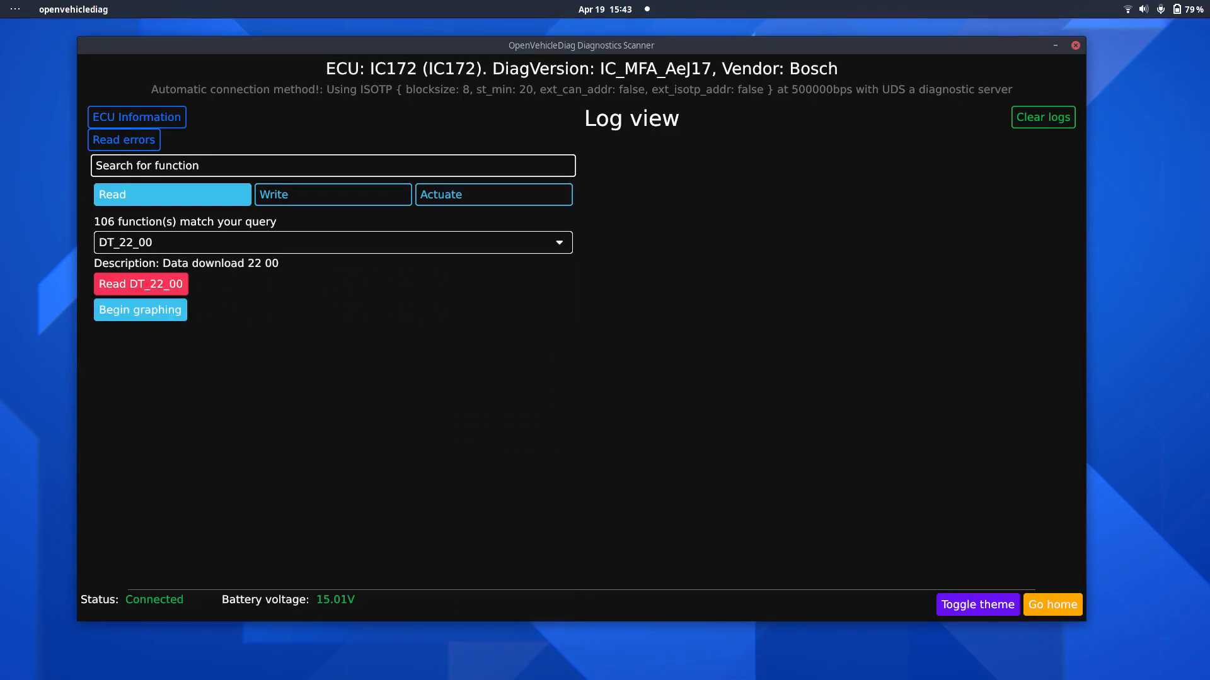
# Read cluster functions DT_22_00, DT_22_04 and DT_22_06 into the log
pyautogui.click(140, 284)
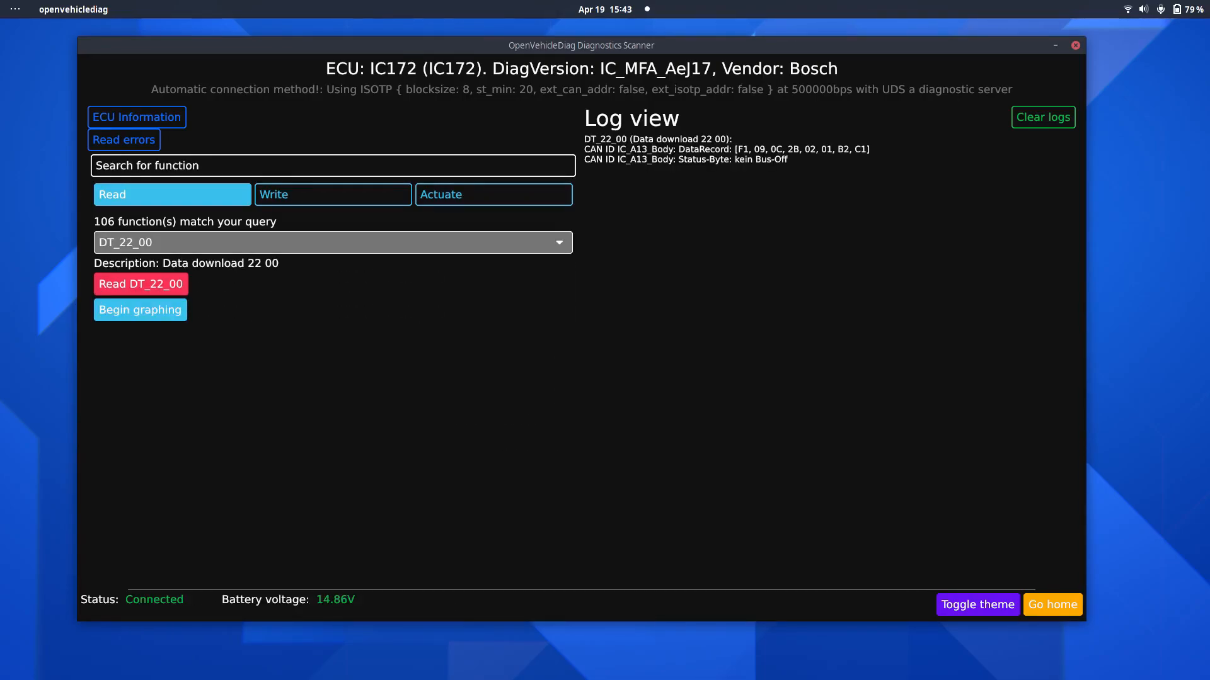
pyautogui.click(332, 242)
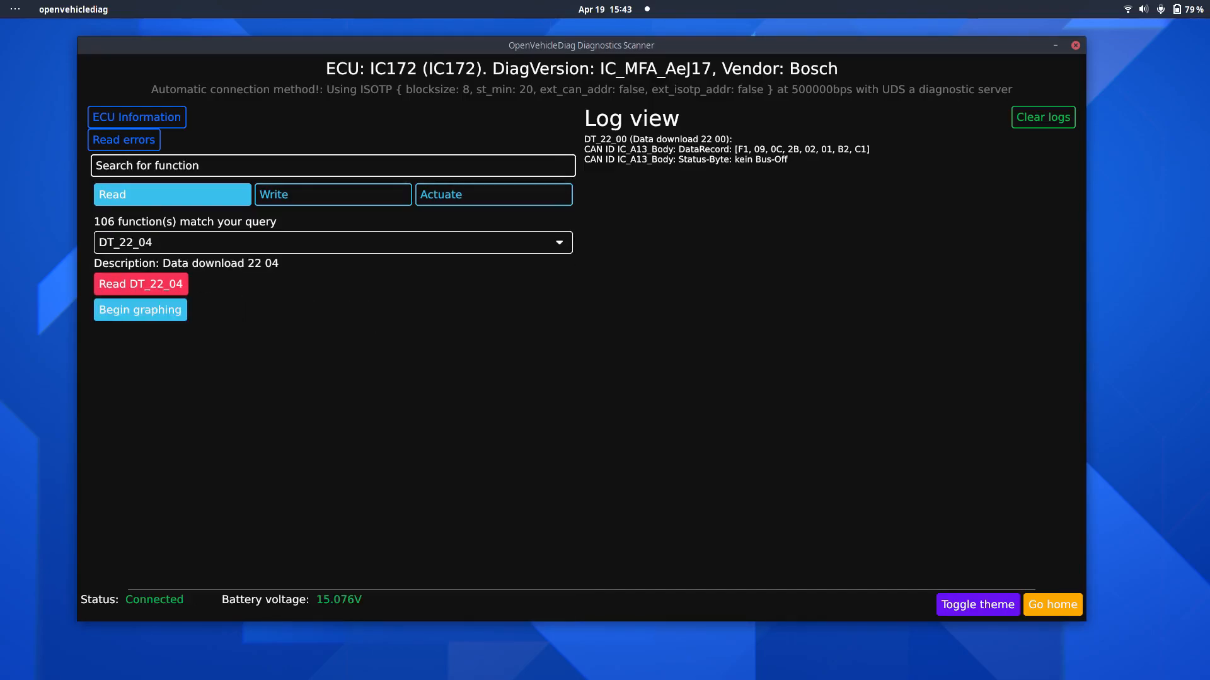
pyautogui.click(141, 284)
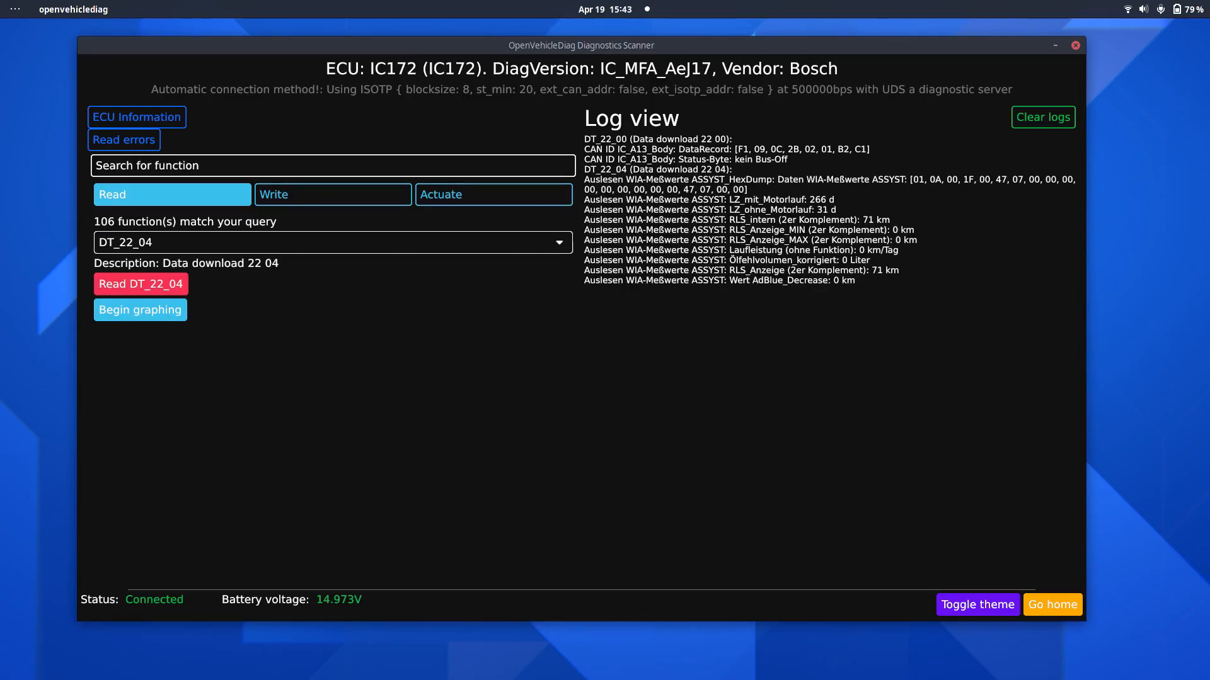
pyautogui.click(332, 242)
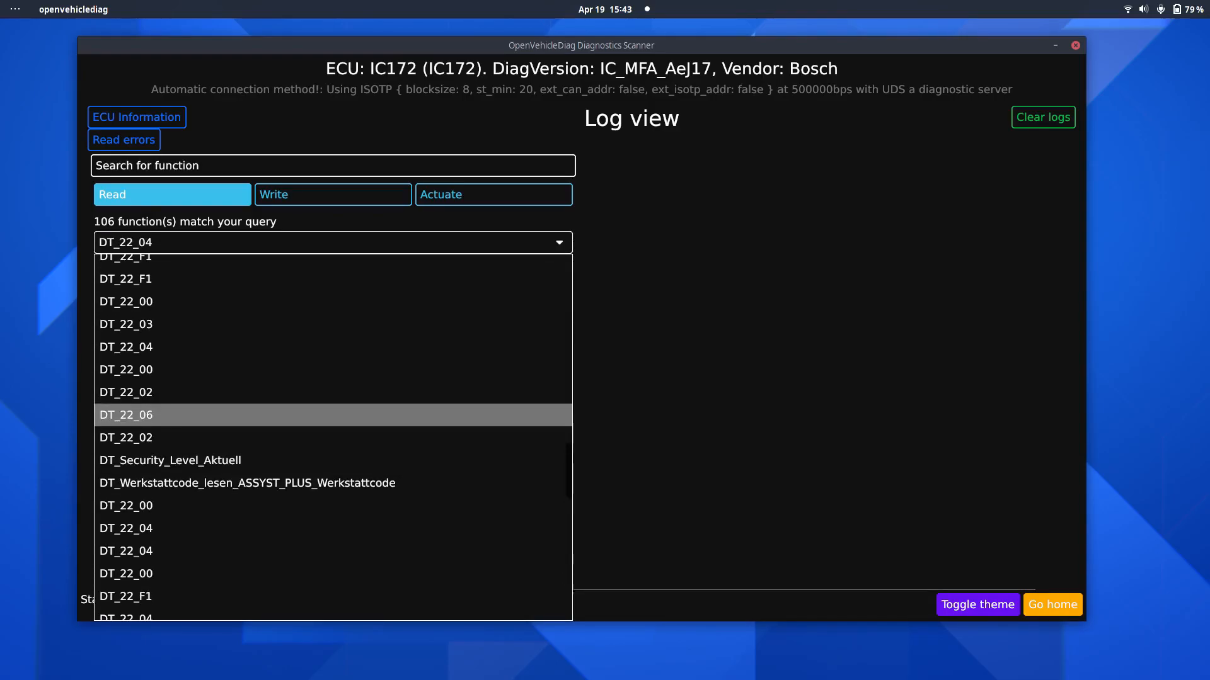
pyautogui.click(125, 415)
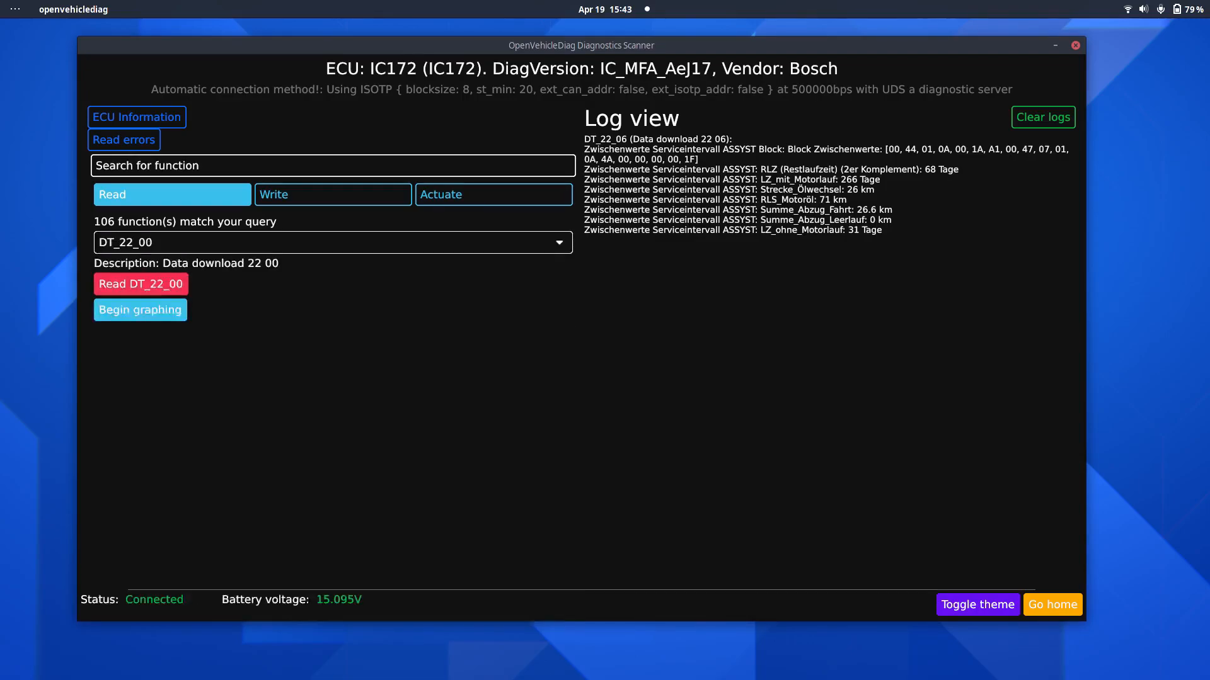
pyautogui.click(140, 284)
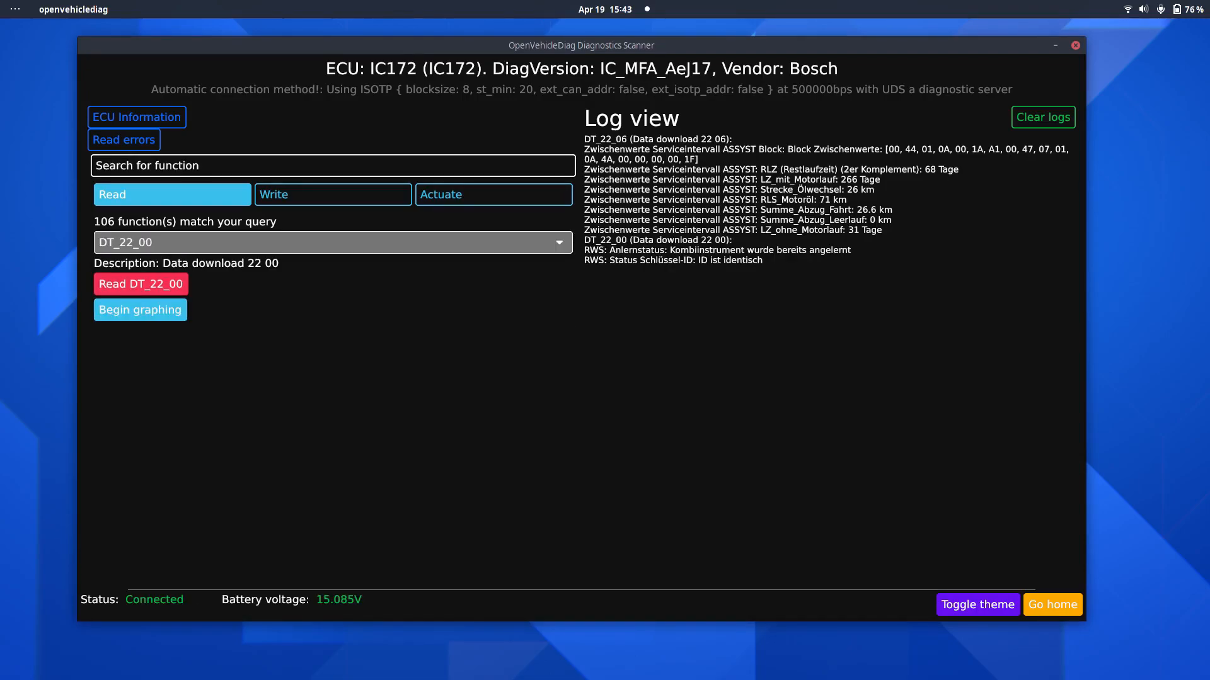
pyautogui.click(332, 242)
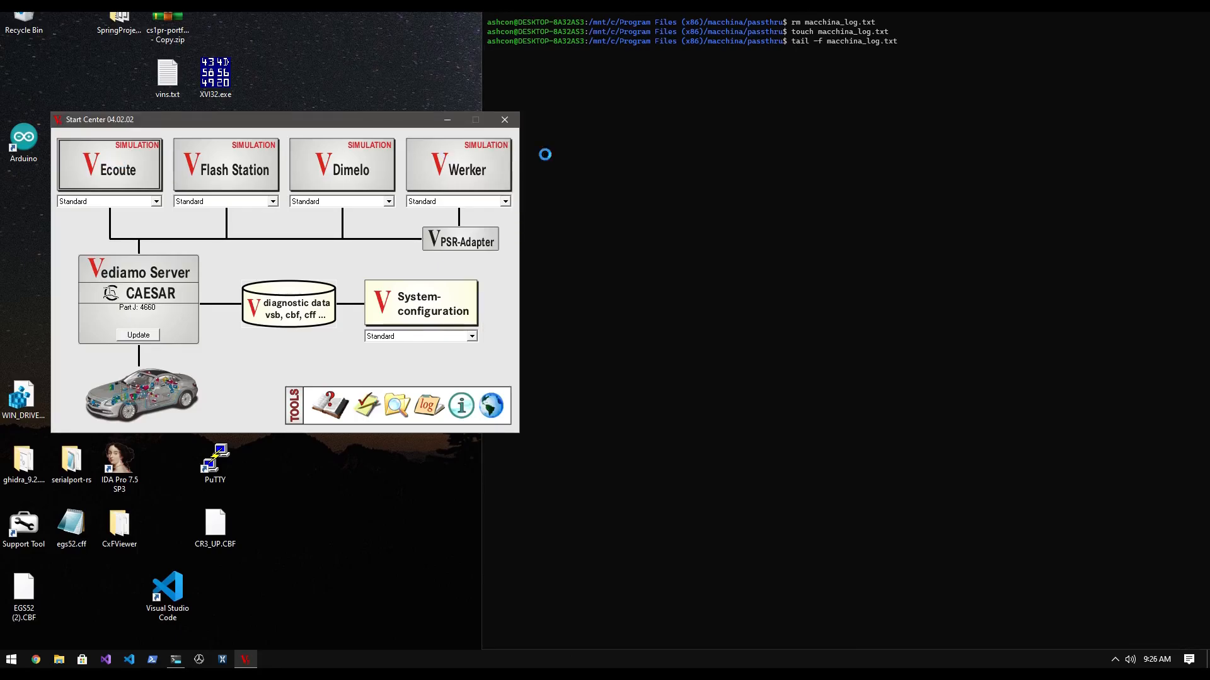
# Launch Ecoute from Start Center and load the CRD system
pyautogui.click(109, 162)
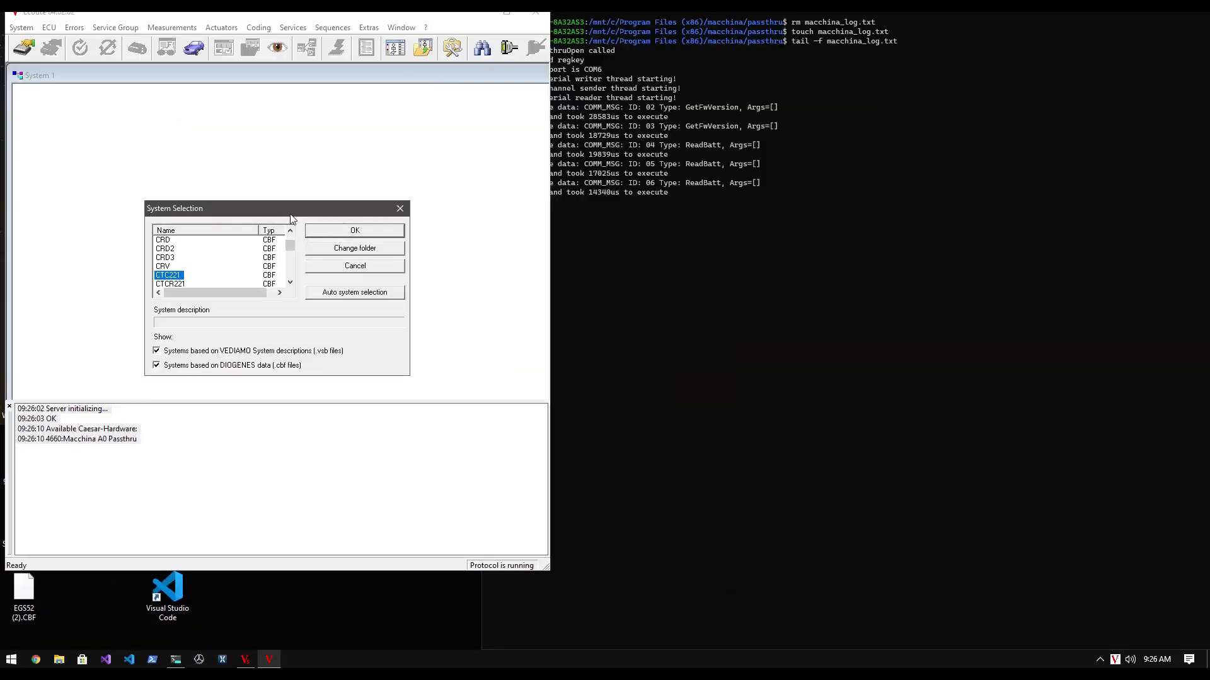
pyautogui.click(354, 230)
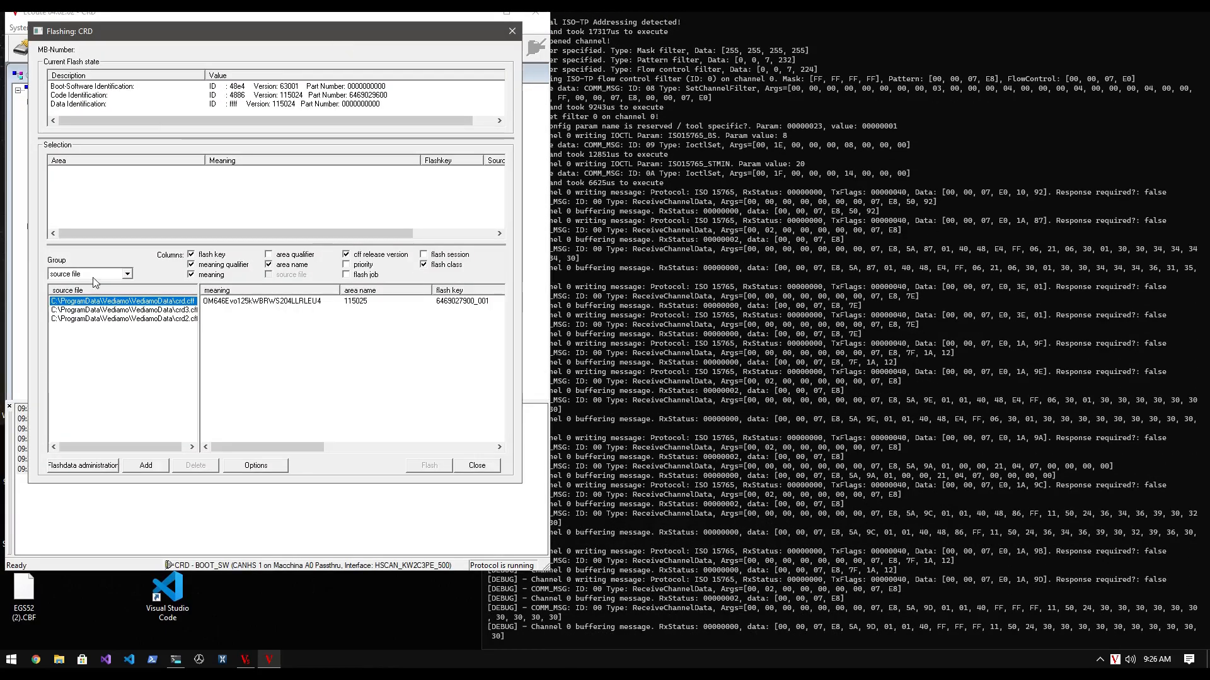
# Add the OM646Evo 115000 data set from the second source file and flash it
pyautogui.click(123, 310)
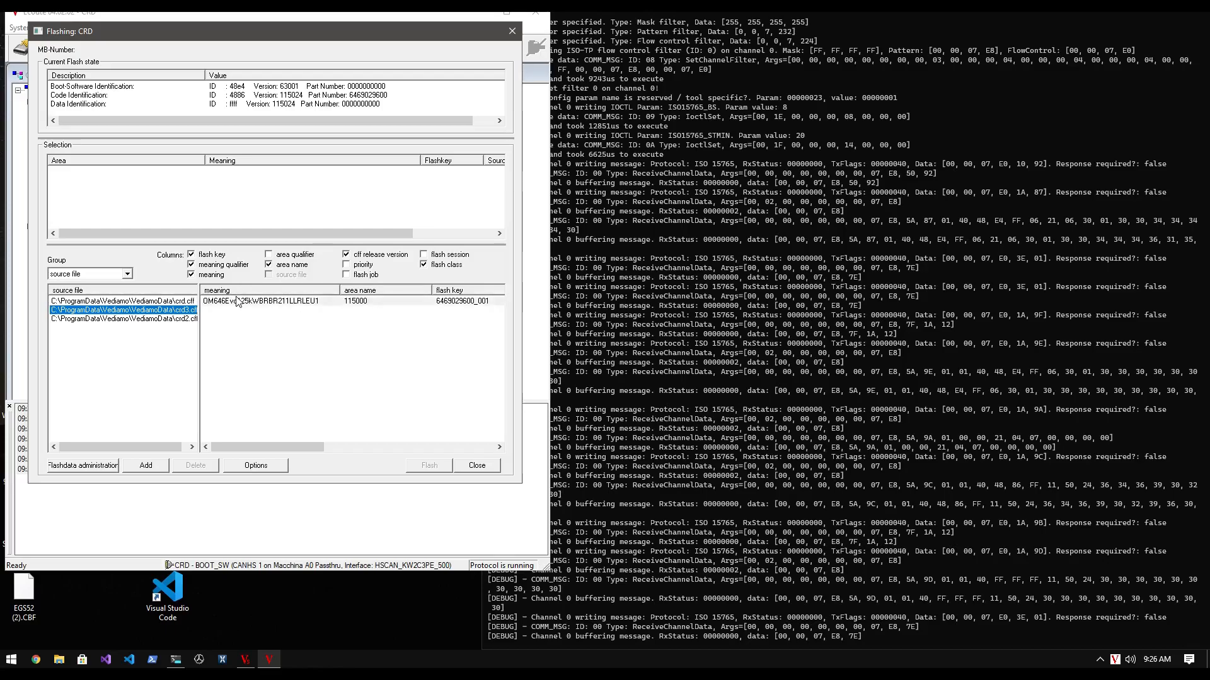
pyautogui.click(121, 310)
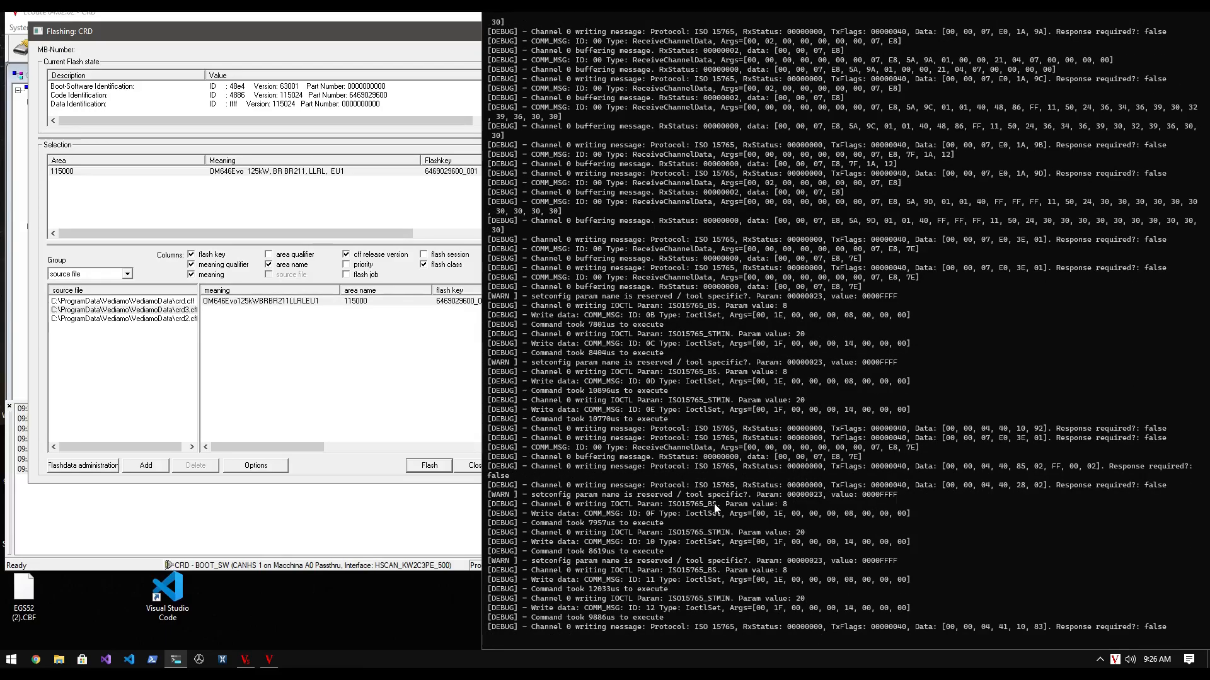
pyautogui.scroll(-3)
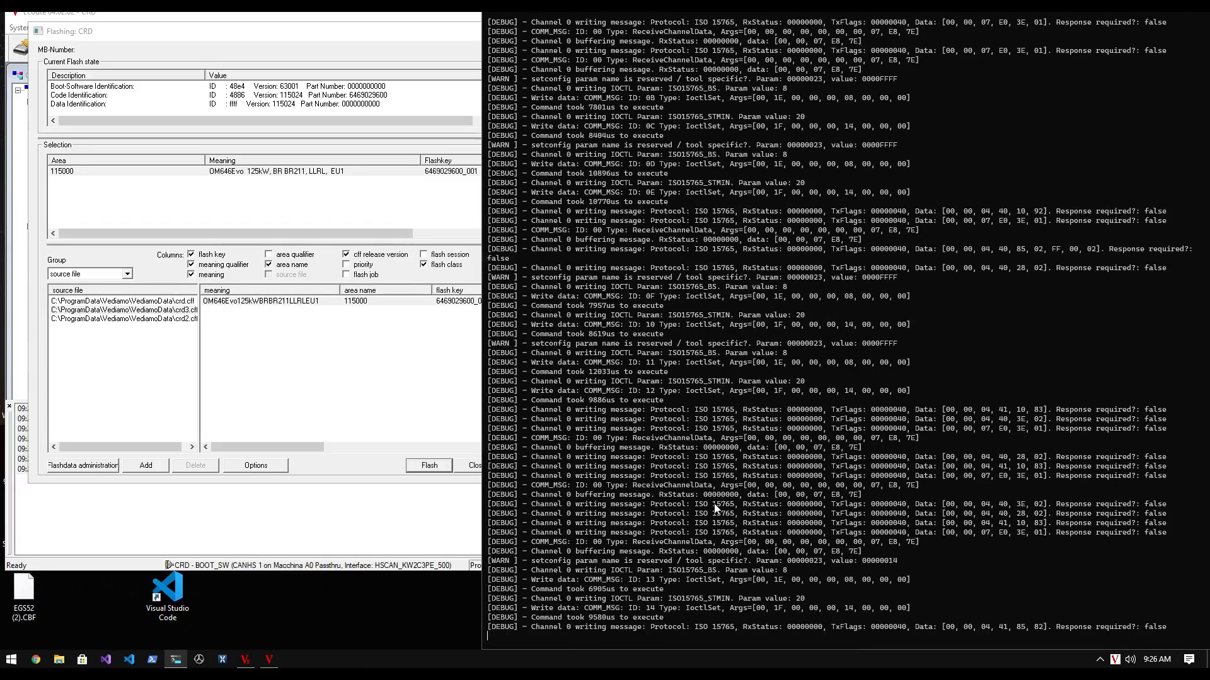
pyautogui.click(428, 465)
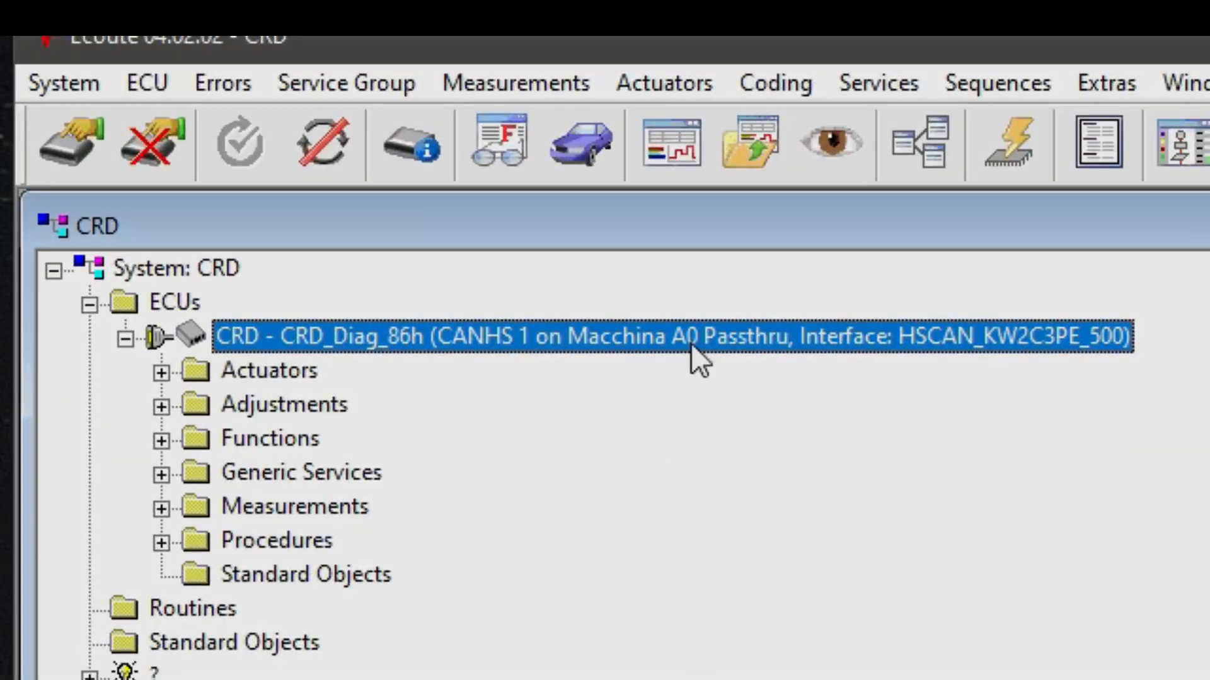
pyautogui.moveTo(402, 367)
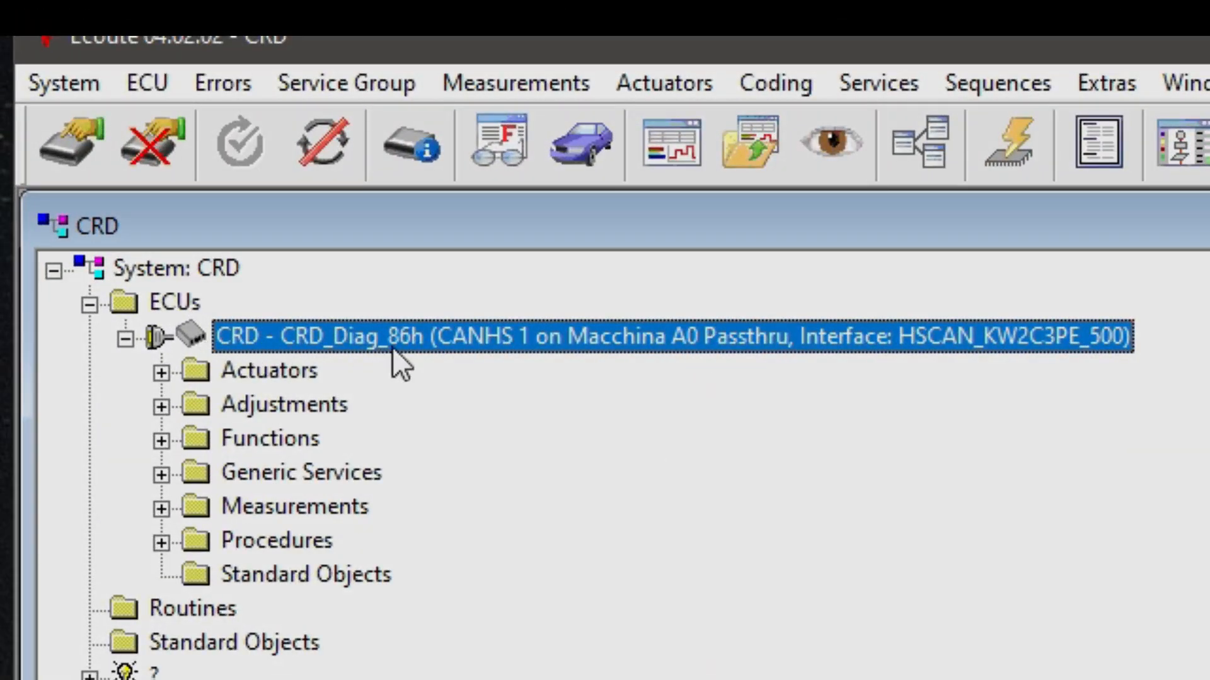